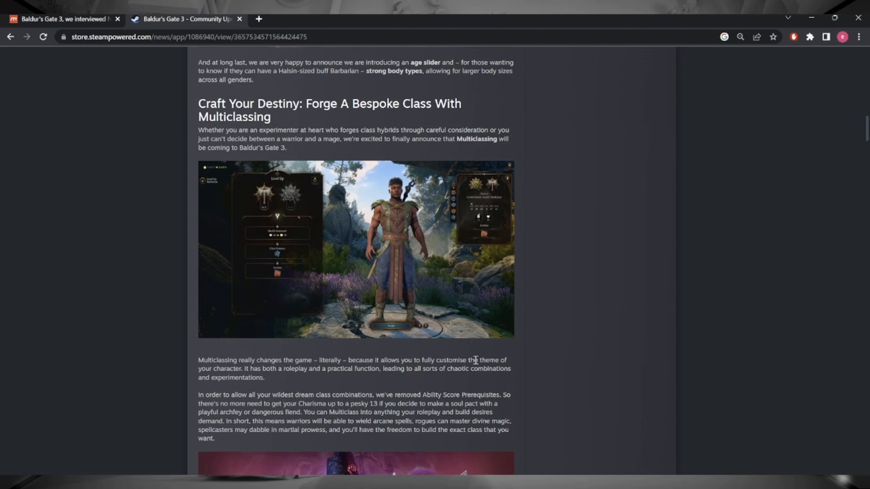
mouse_move(199, 146)
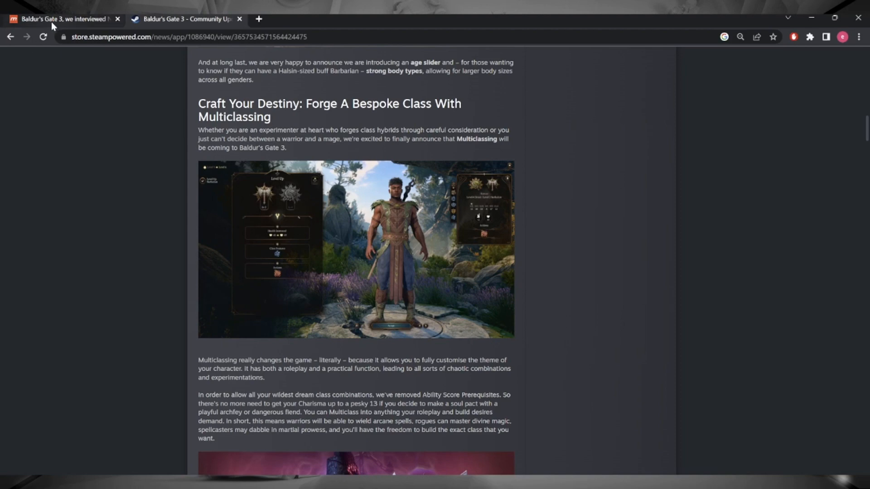
mouse_move(107, 255)
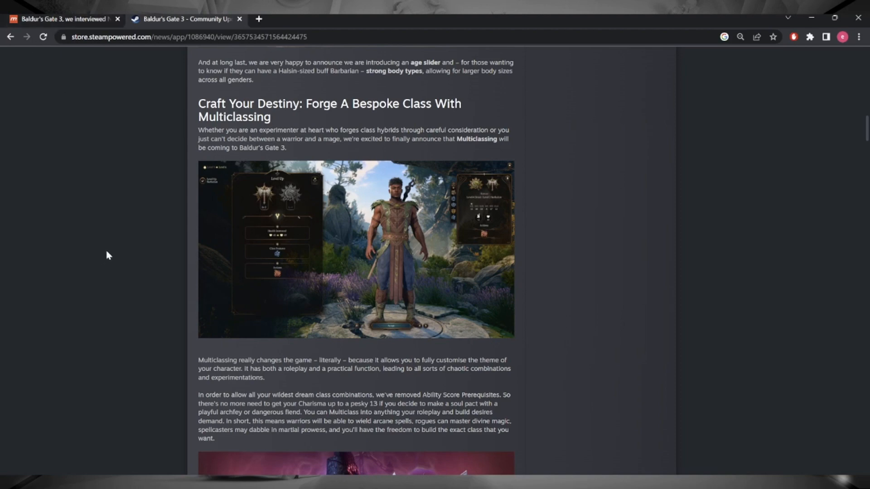
mouse_move(395, 226)
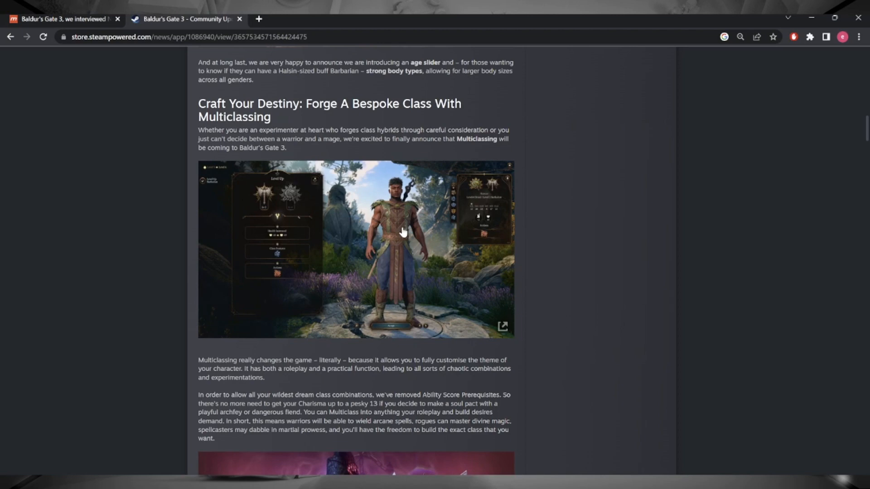
mouse_move(397, 236)
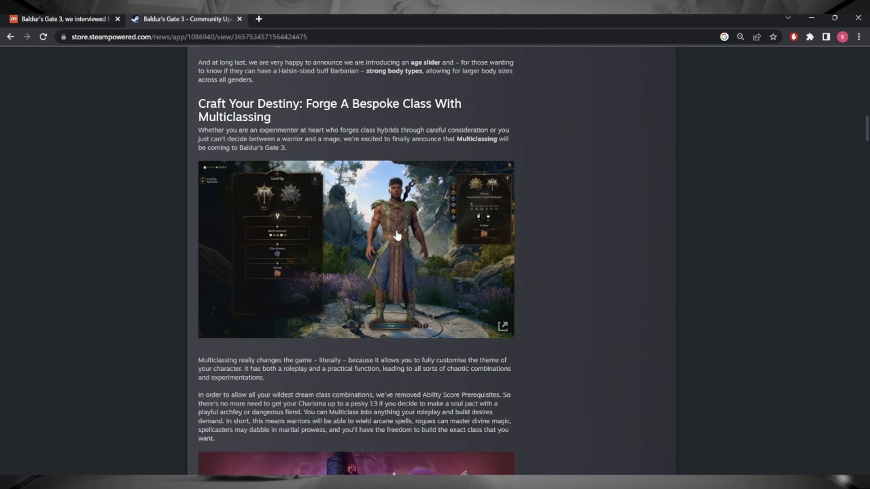
mouse_move(374, 319)
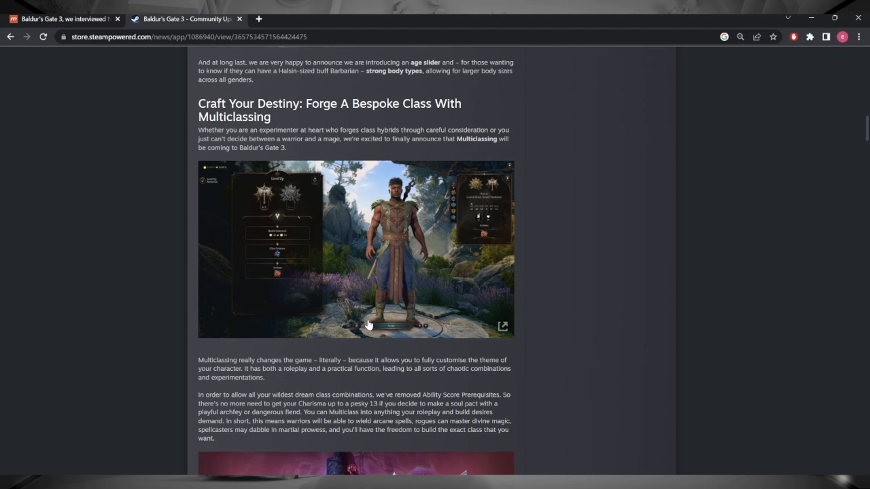
mouse_move(358, 332)
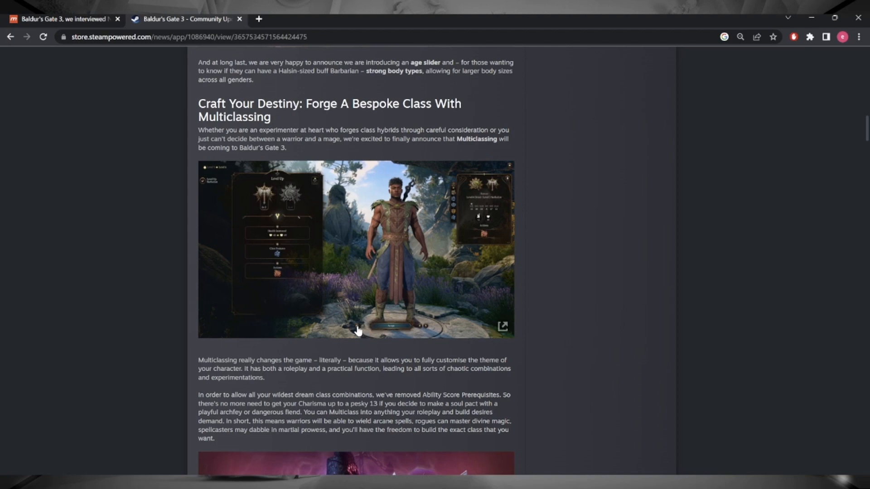
Scroll the Steam update to the paragraph on removed Ability Score Prerequisites and horned character artwork
scroll(down, 3)
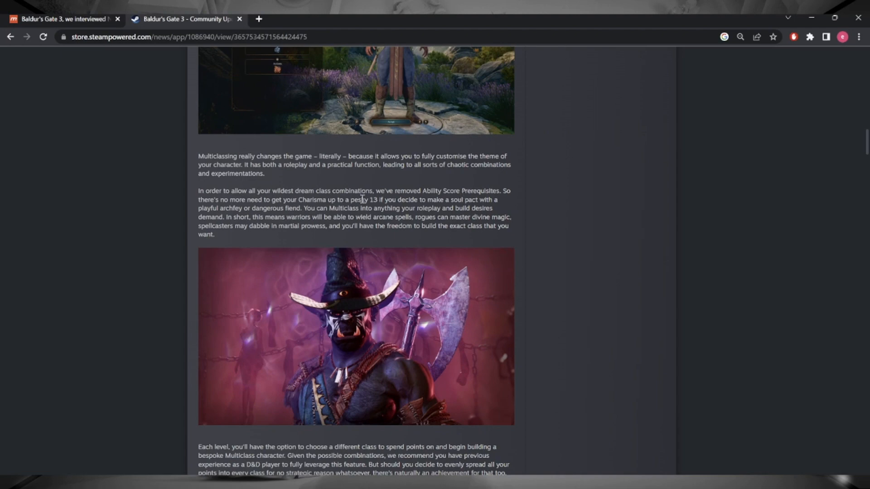
mouse_move(398, 199)
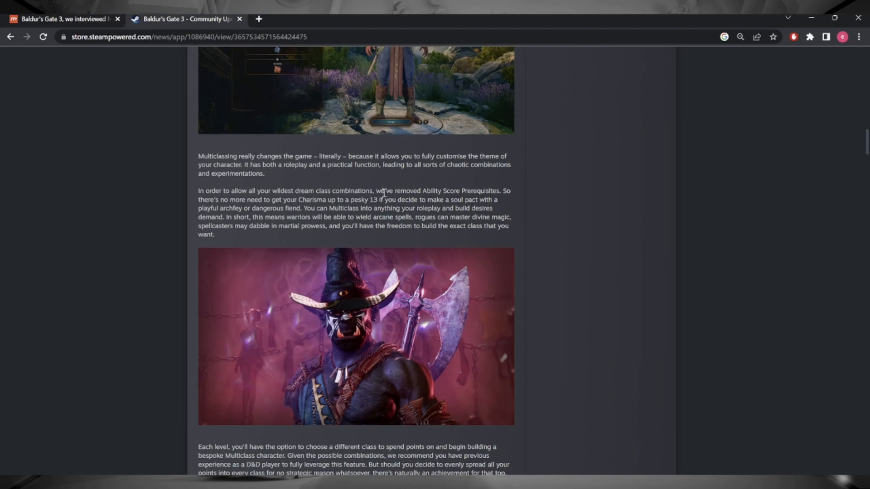
mouse_move(293, 206)
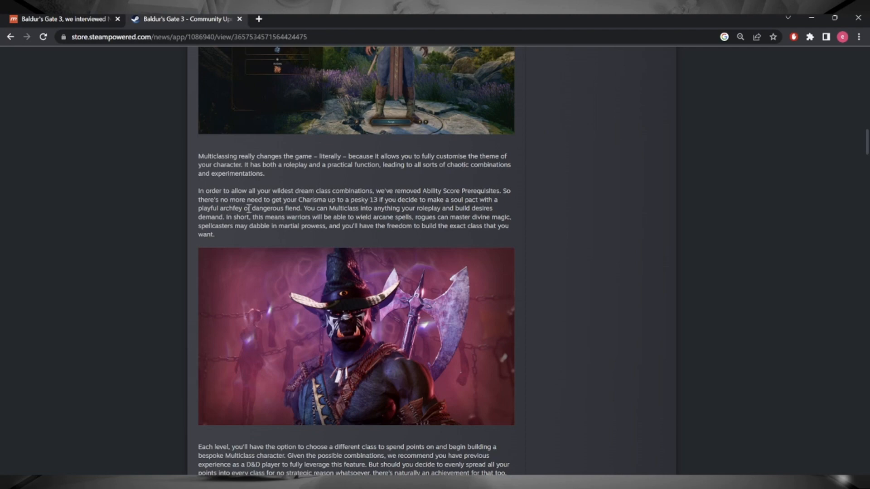
mouse_move(287, 209)
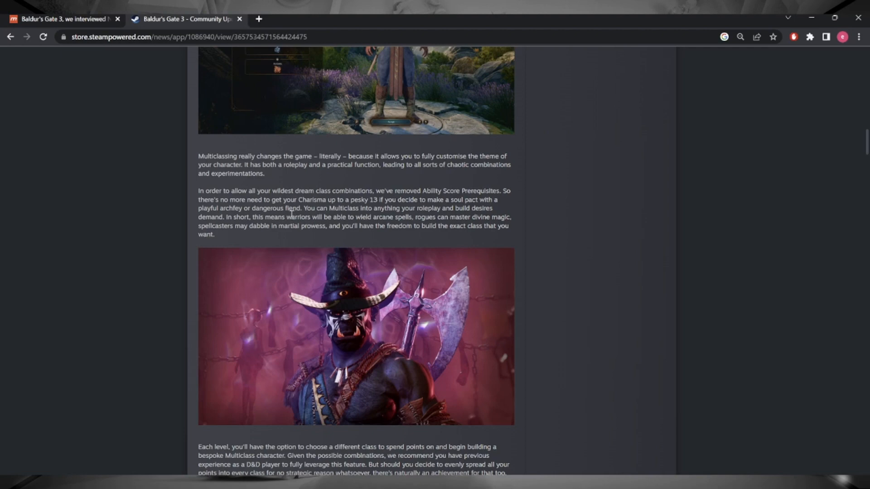
scroll(down, 3)
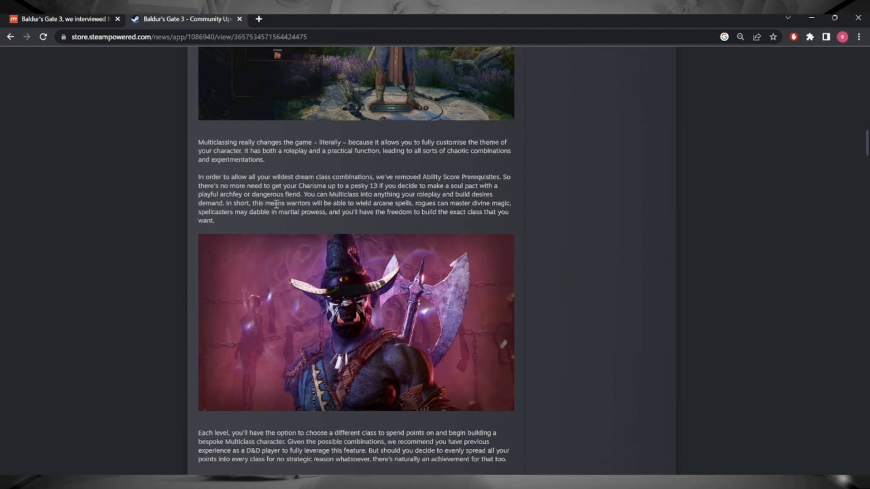
Read the Respeccing Classes section, marking 'one particular NPC', then move on to the multiplayer.it interview
scroll(down, 3)
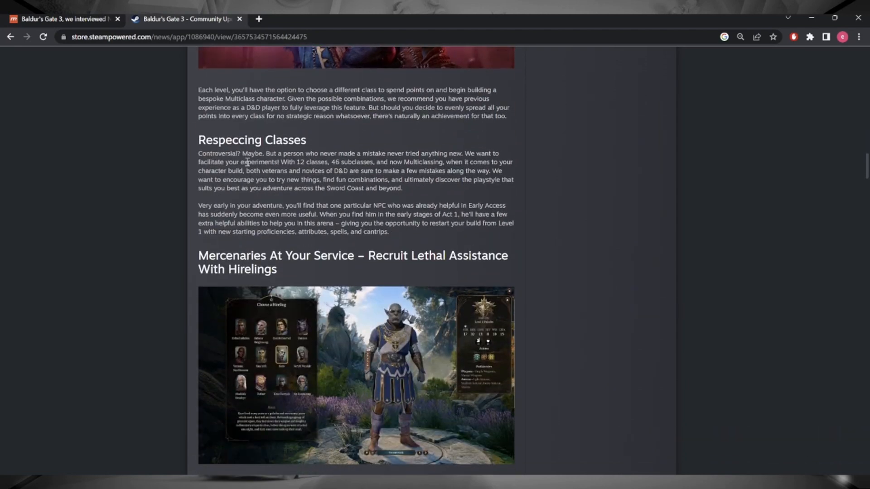
mouse_move(197, 160)
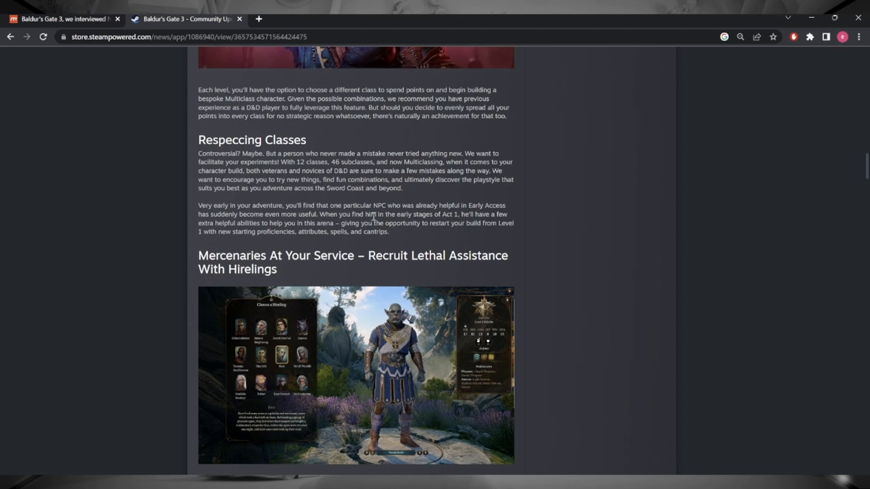
mouse_move(372, 217)
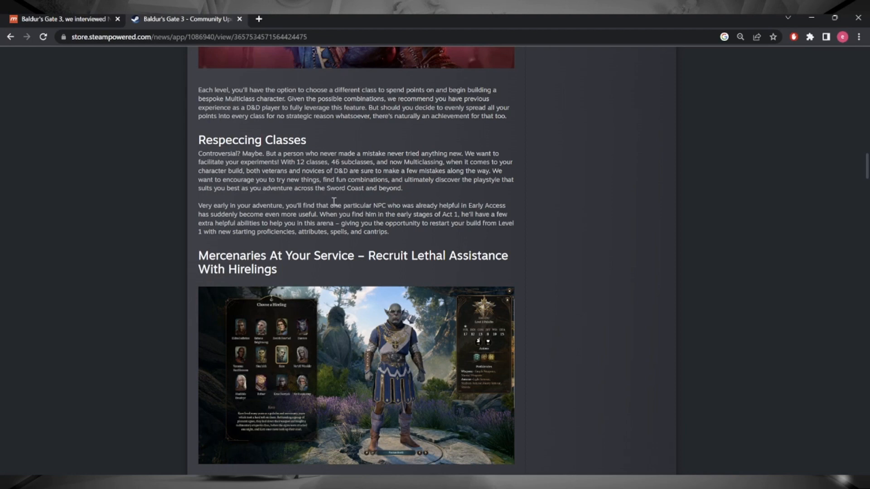
drag(330, 206, 387, 205)
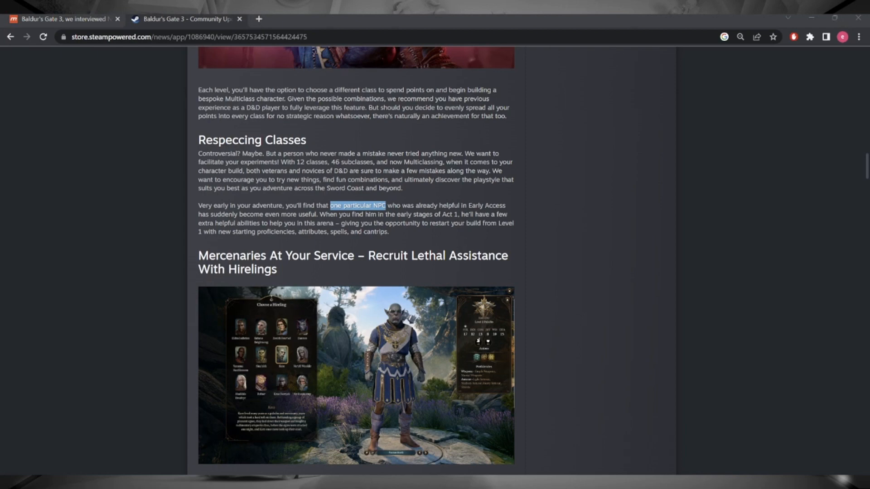
scroll(down, 3)
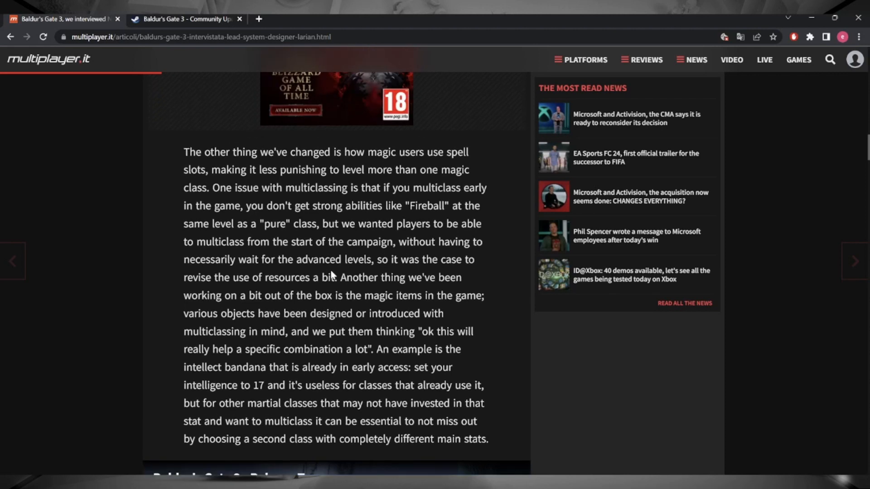
Bring Nick Pechenin's answer on removing multiclassing stat requirements into view
scroll(up, 3)
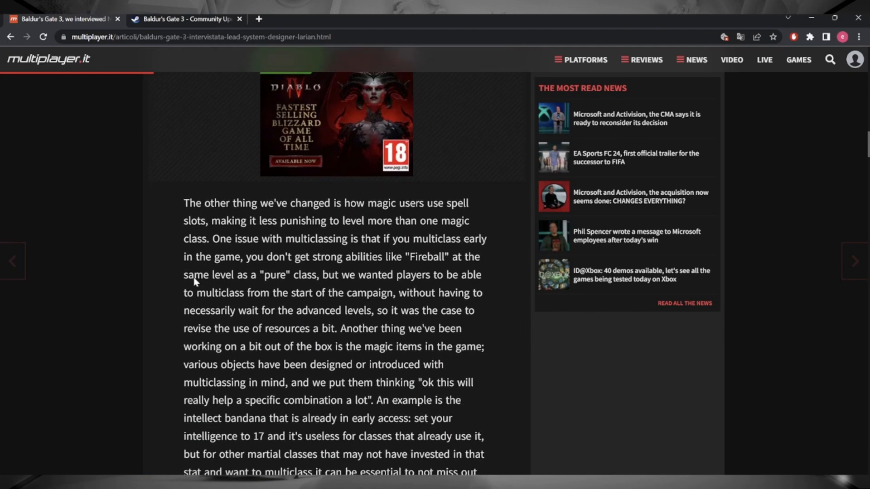
scroll(down, 3)
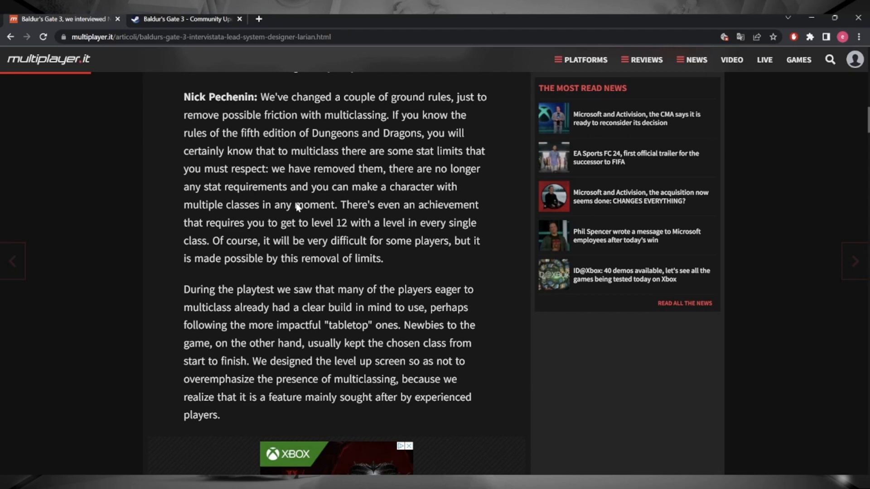
mouse_move(287, 215)
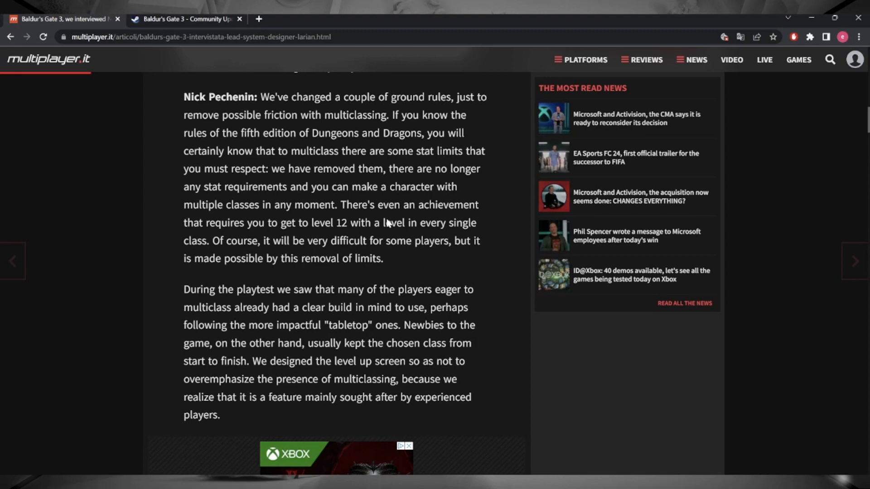
mouse_move(366, 243)
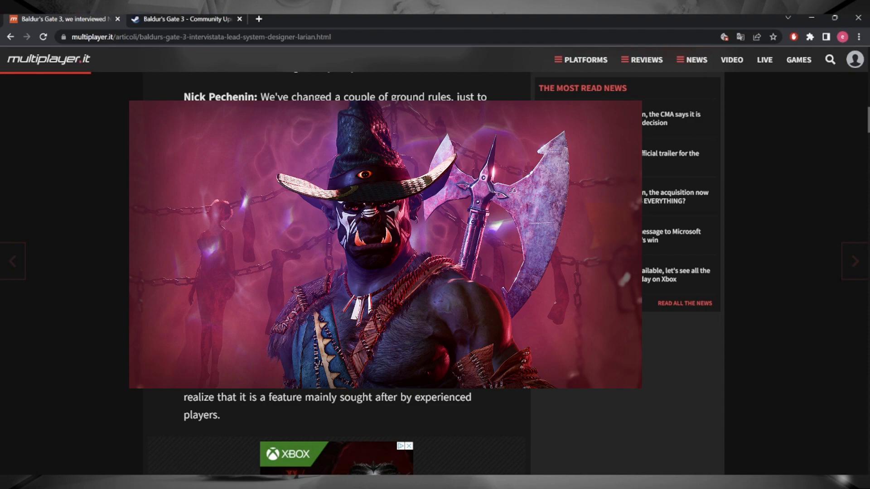
mouse_move(577, 450)
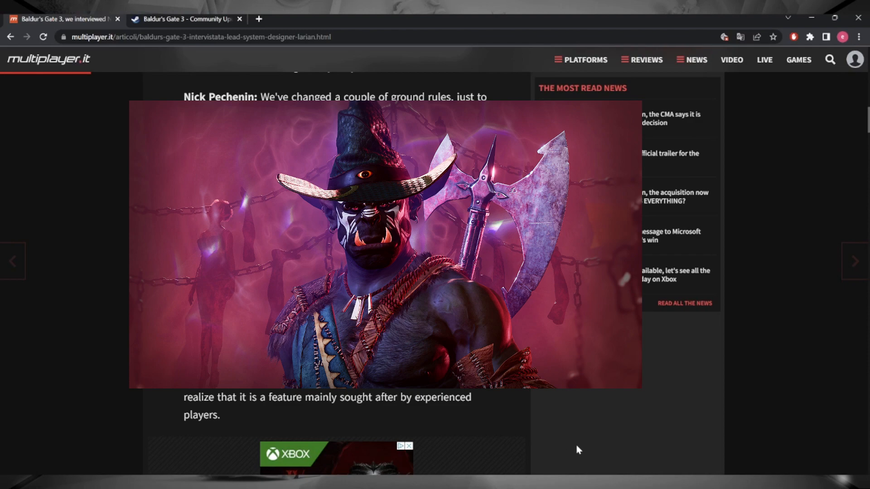
Scroll back to the interview paragraph on how magic users use spell slots
scroll(down, 3)
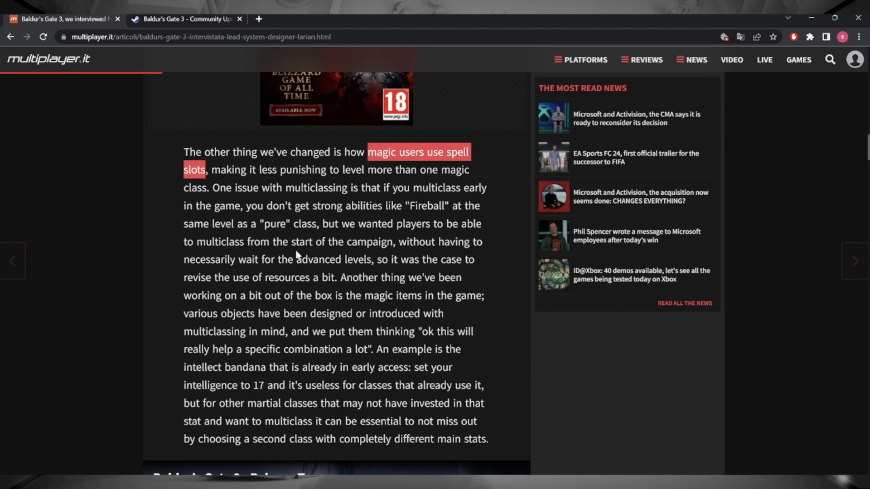
Read past the intellect bandana example to the Release Teaser video and level-cap-12 question
scroll(down, 3)
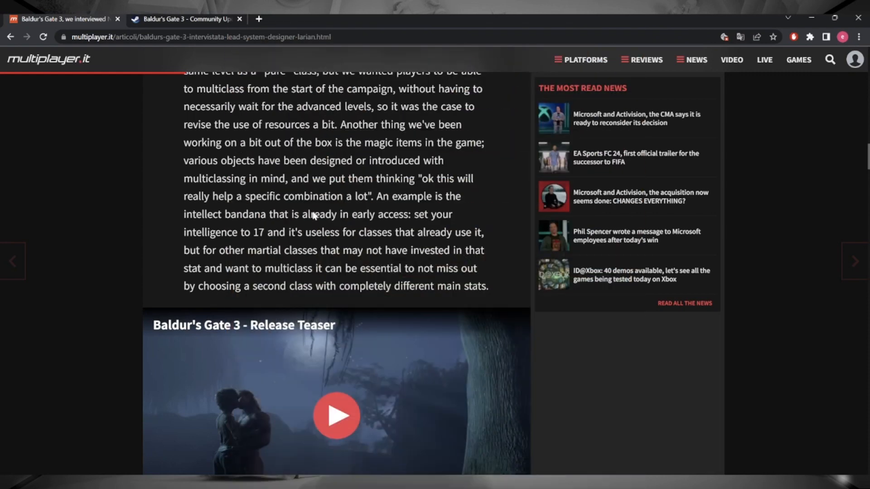
scroll(down, 3)
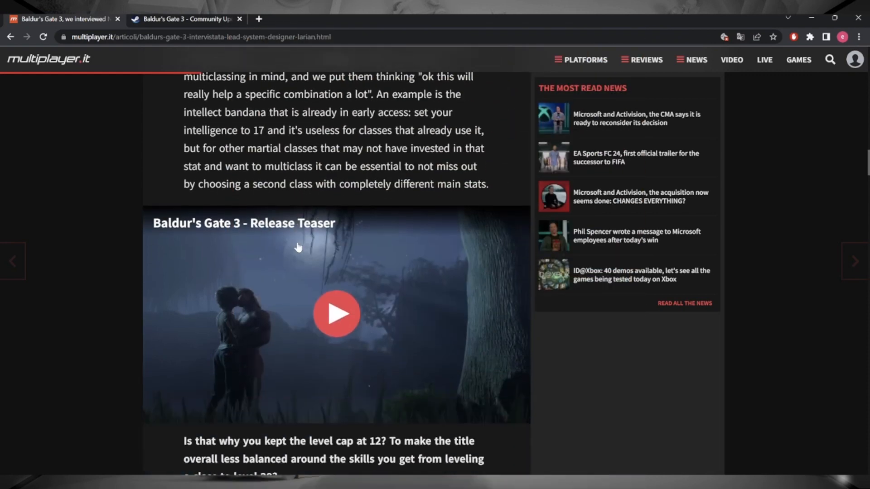
mouse_move(368, 145)
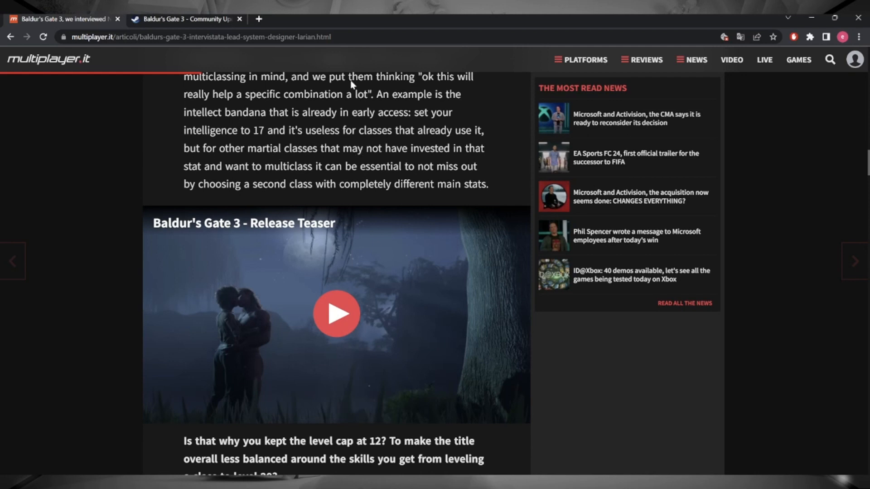
mouse_move(366, 159)
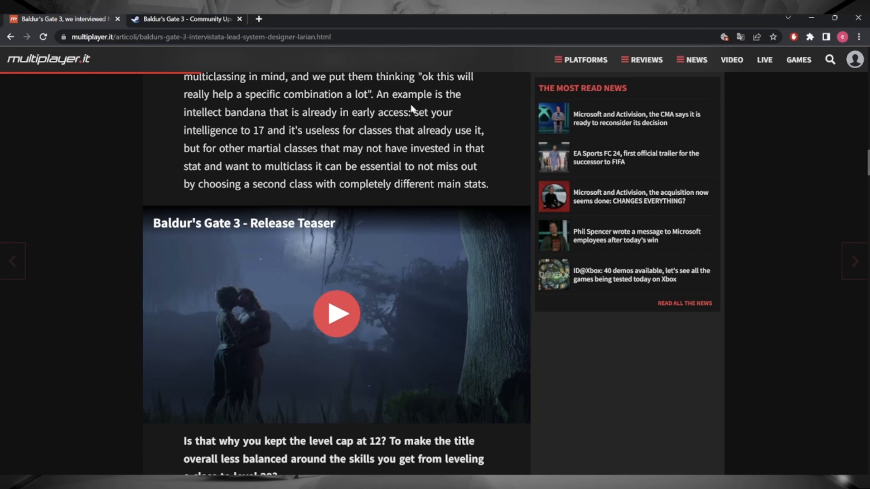
mouse_move(324, 169)
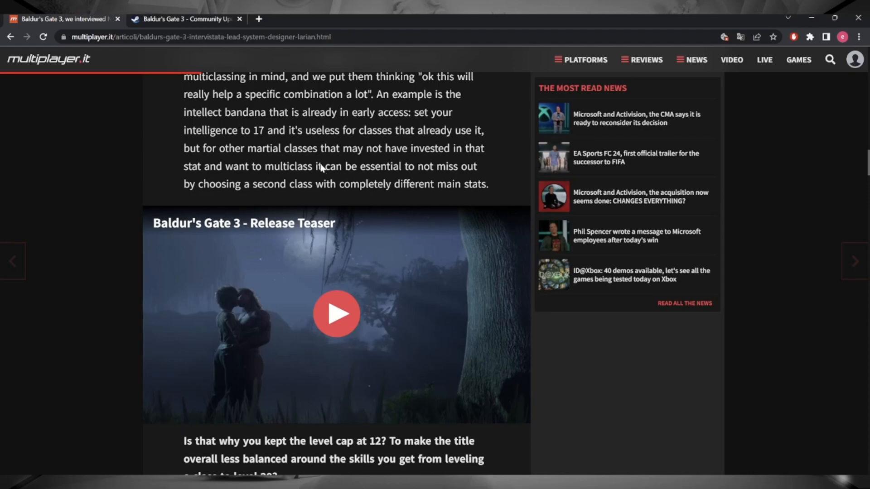
click(336, 313)
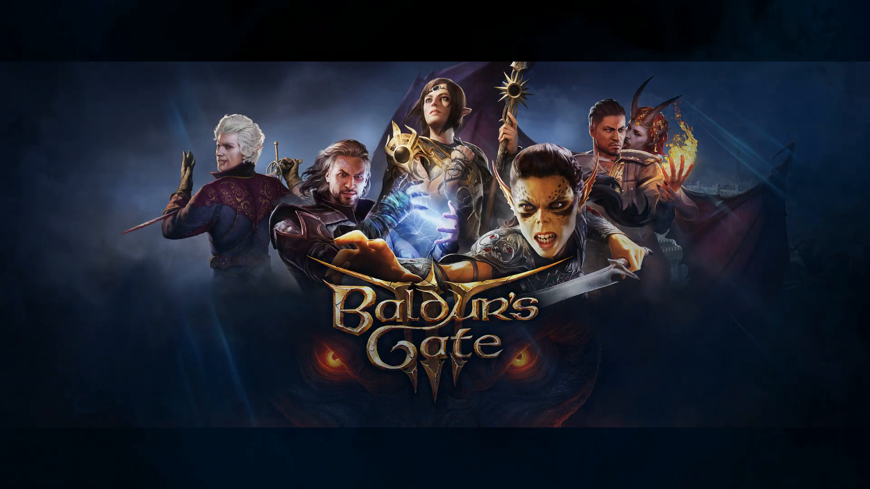